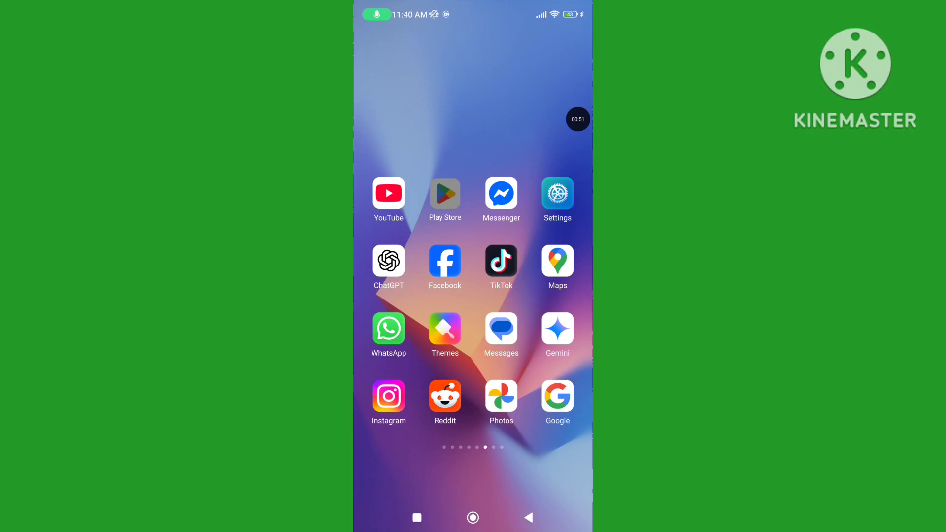
# Search the app store for 'mess' to find Messenger, then return home
pyautogui.click(444, 194)
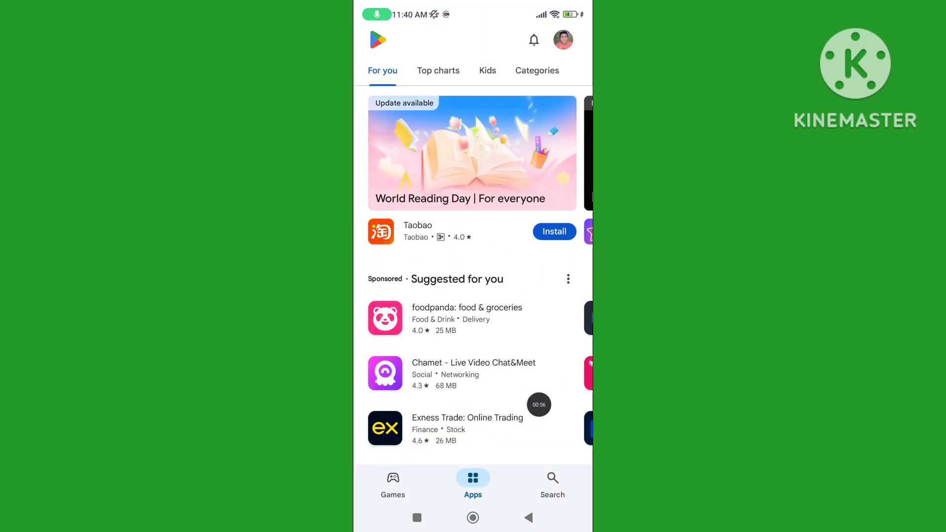
pyautogui.click(551, 483)
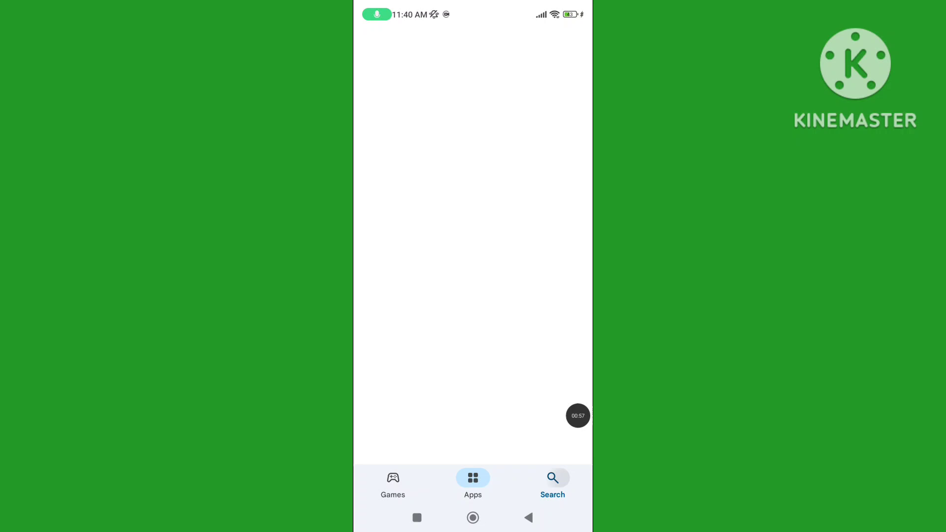
pyautogui.click(552, 483)
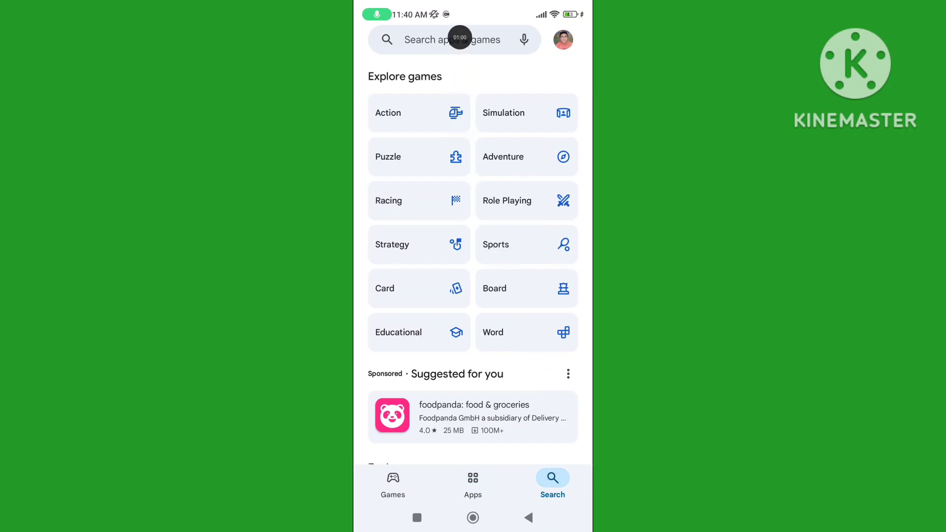
pyautogui.click(452, 40)
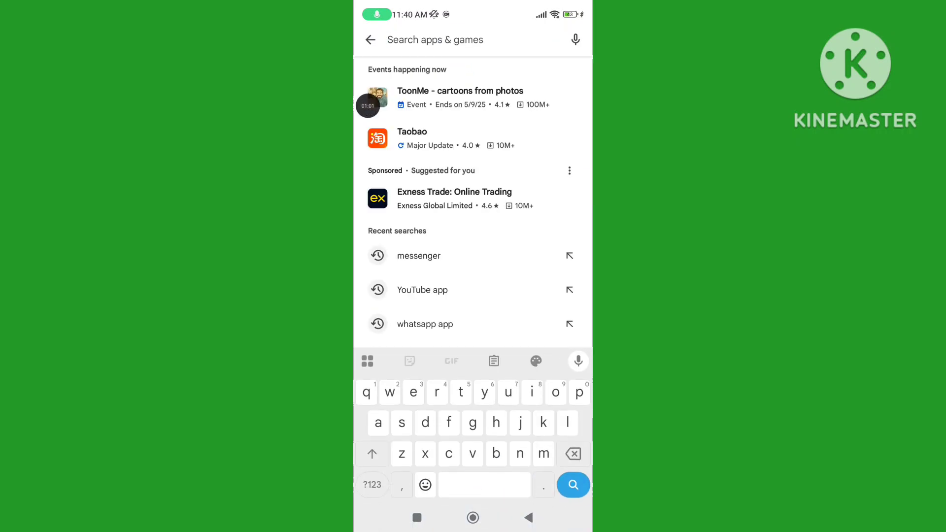
pyautogui.write('mess')
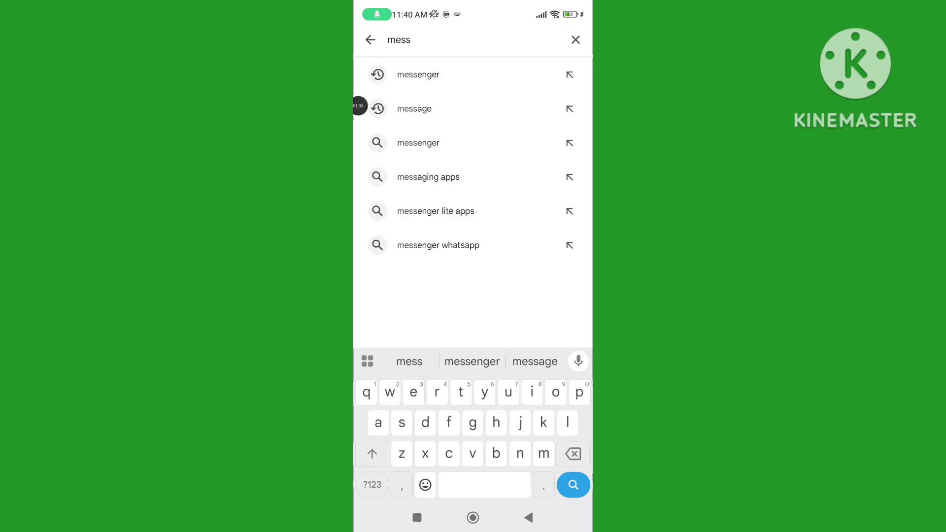
pyautogui.click(418, 142)
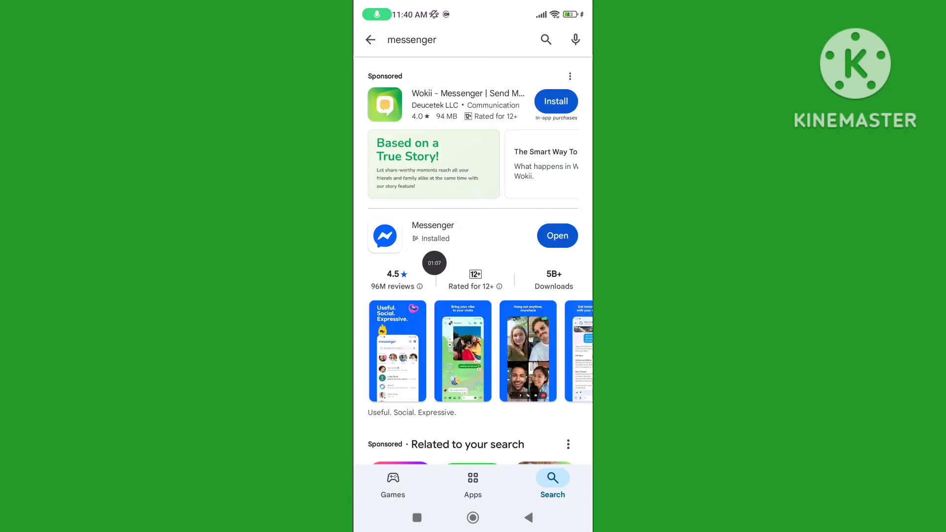
pyautogui.click(433, 225)
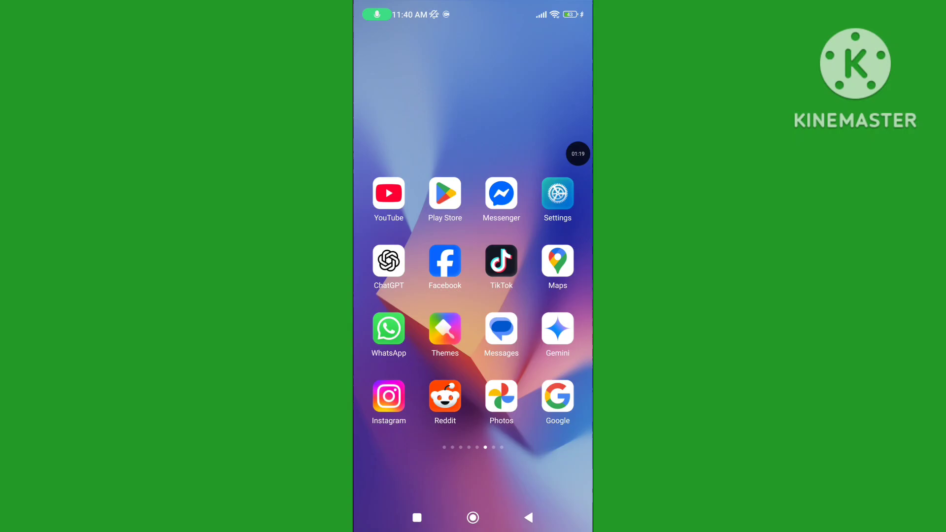
# Find Messenger (1.93 GB) in Settings app management by searching 'mess'
pyautogui.click(556, 195)
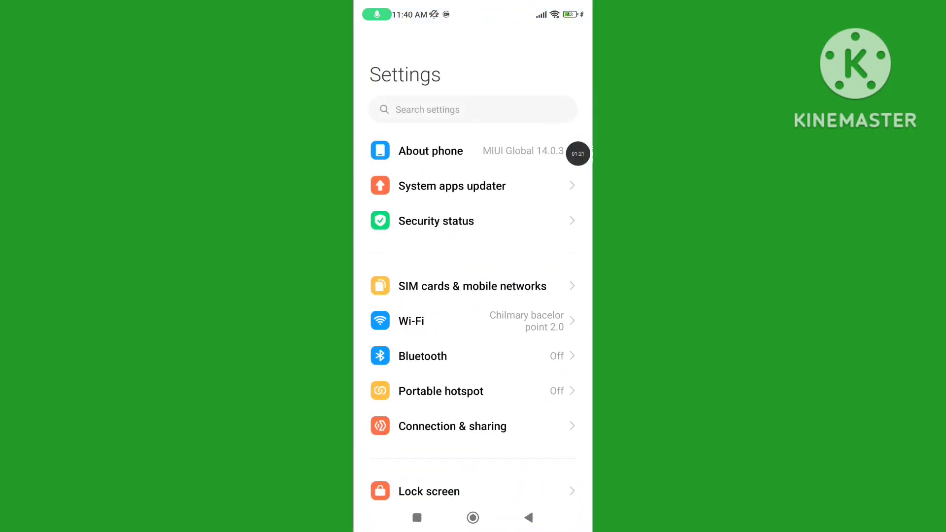
pyautogui.scroll(-3)
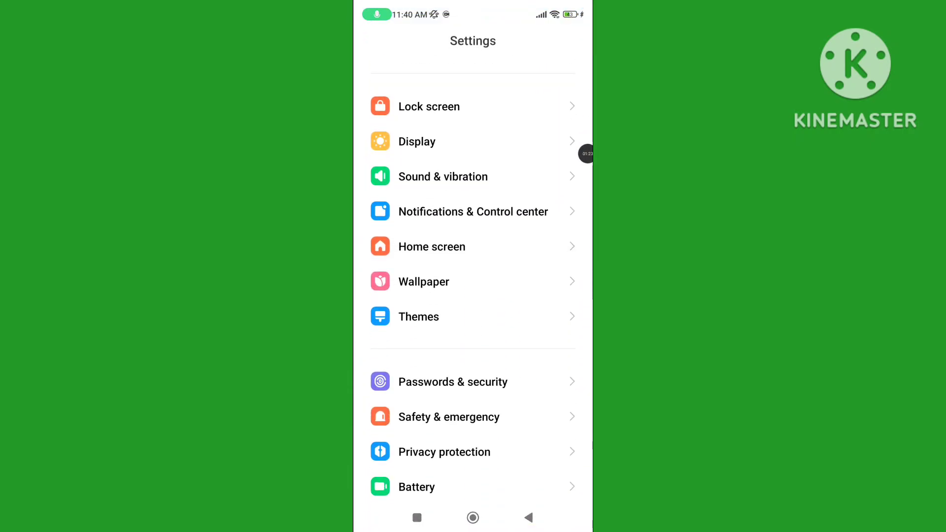
pyautogui.scroll(-3)
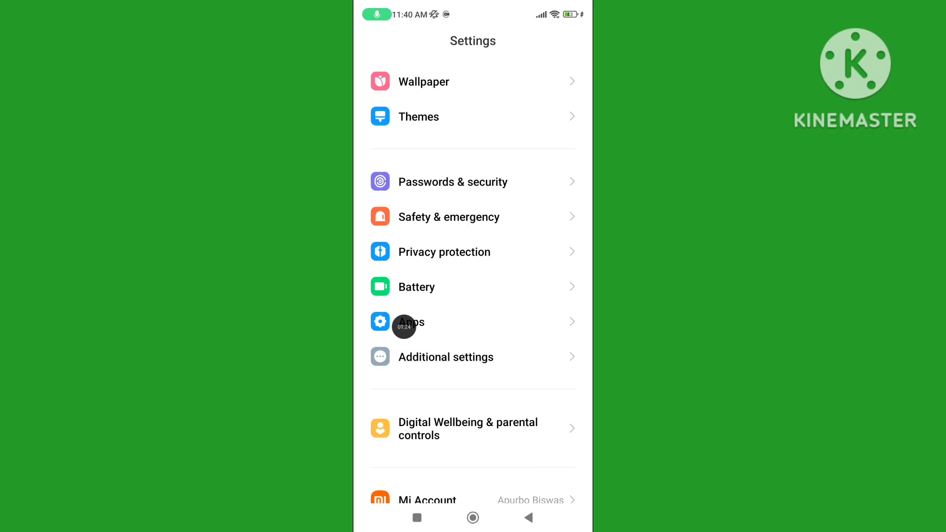
pyautogui.click(409, 321)
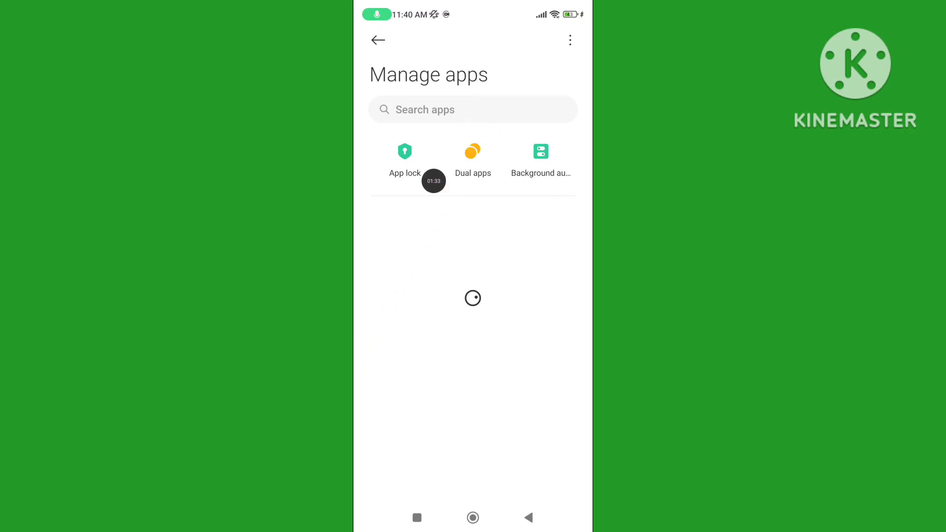
pyautogui.click(472, 109)
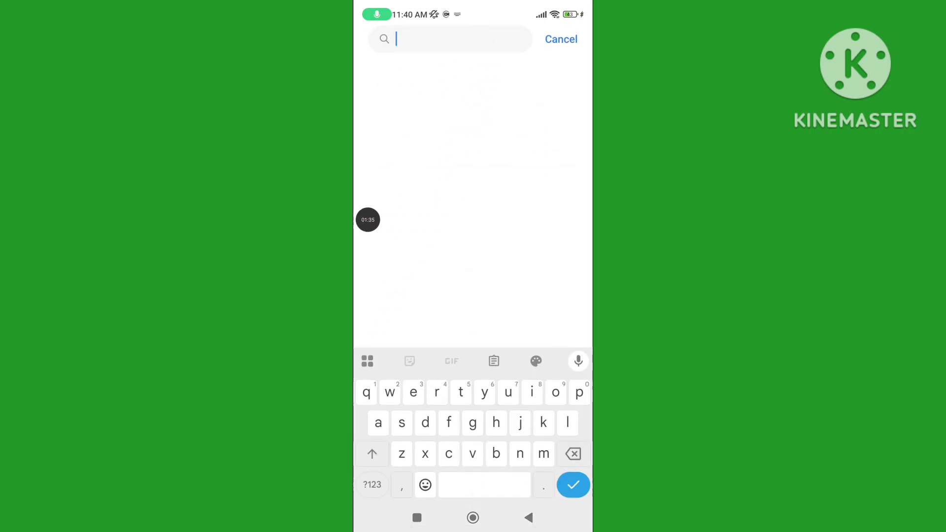
pyautogui.write('mess')
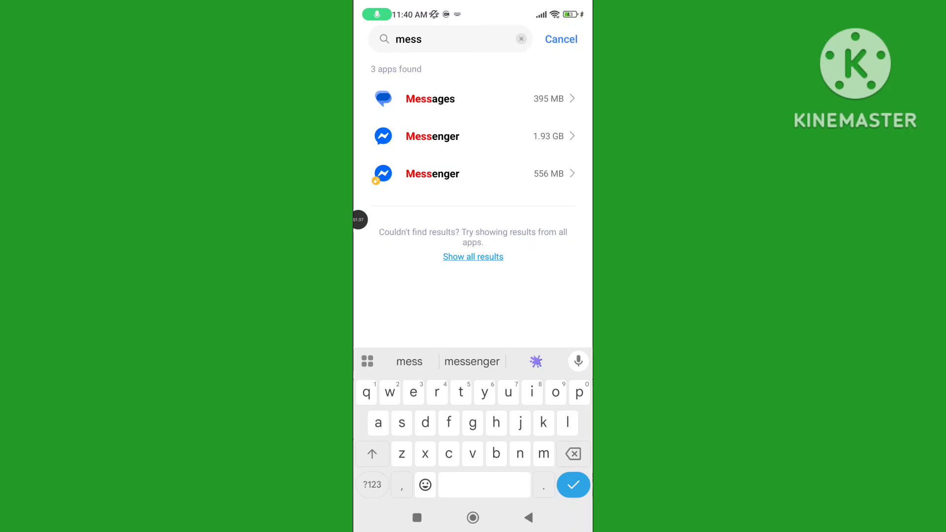
pyautogui.click(432, 136)
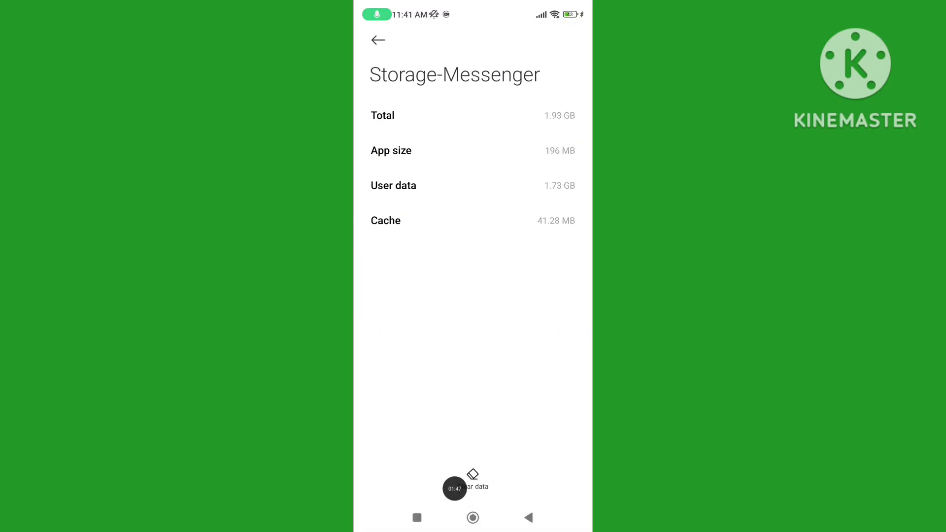
# Clear only Messenger's cache from its clear-data options and confirm
pyautogui.click(473, 487)
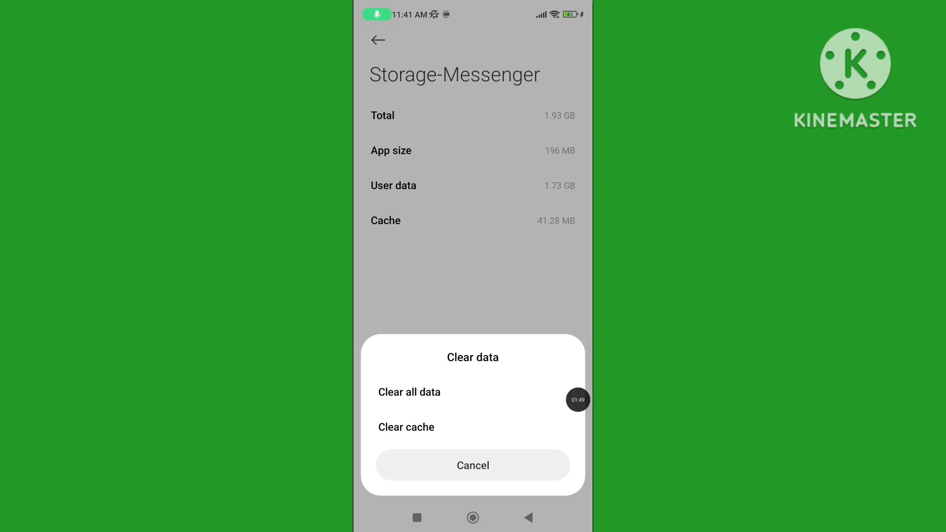
pyautogui.click(405, 426)
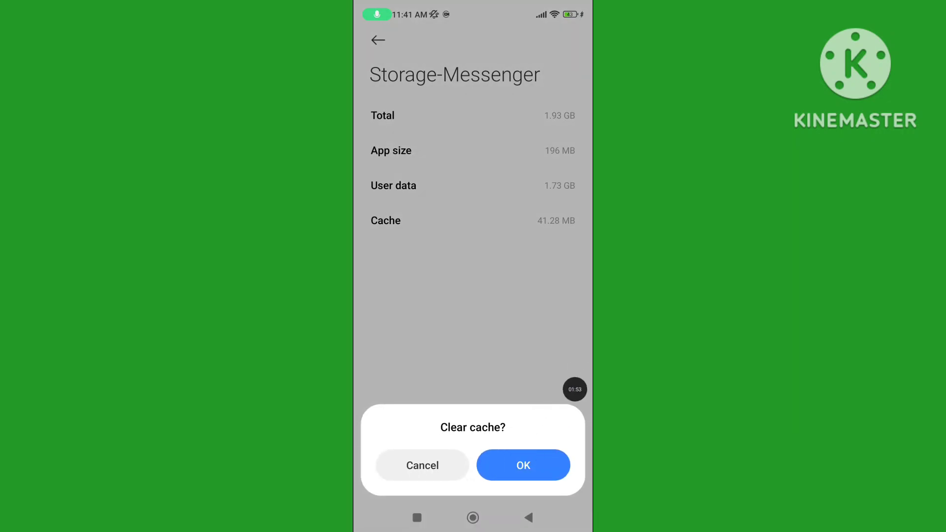
pyautogui.click(522, 465)
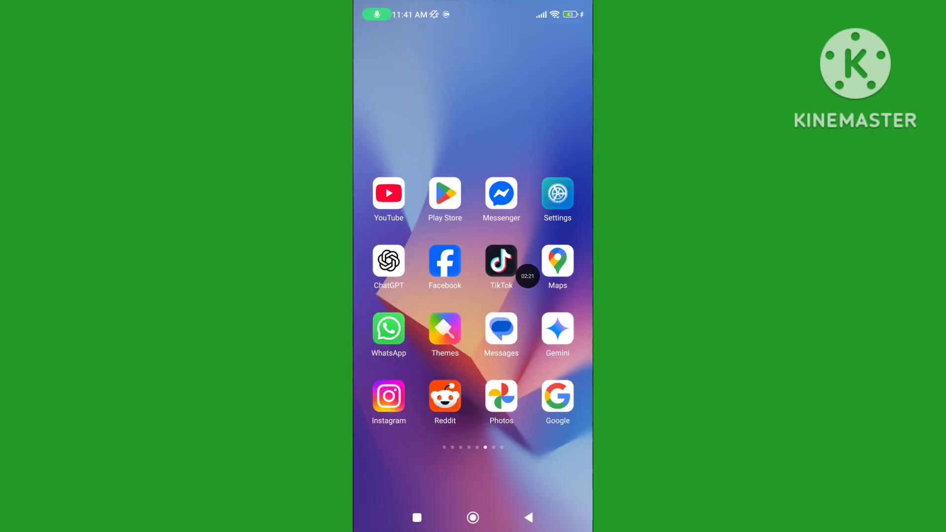
# Turn Wi-Fi off and back on from the Wi-Fi settings page
pyautogui.click(557, 195)
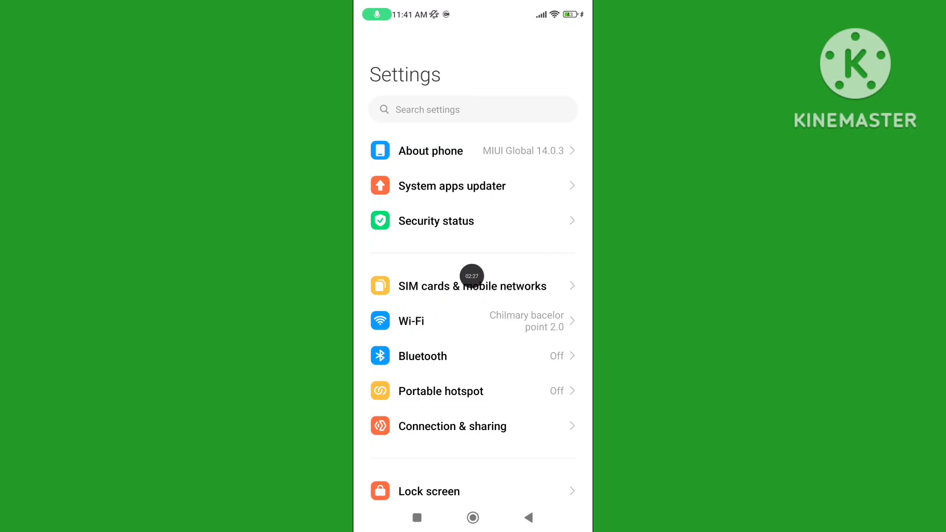
pyautogui.click(410, 320)
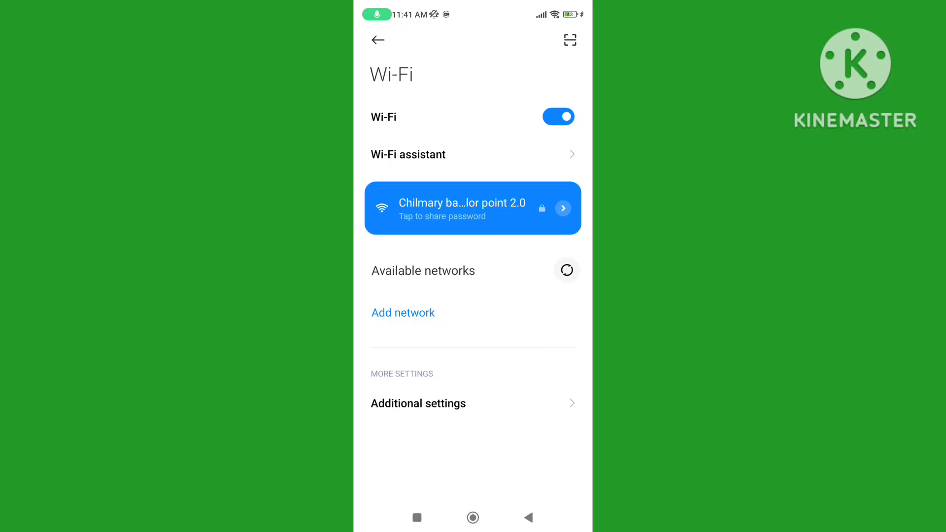
pyautogui.click(558, 116)
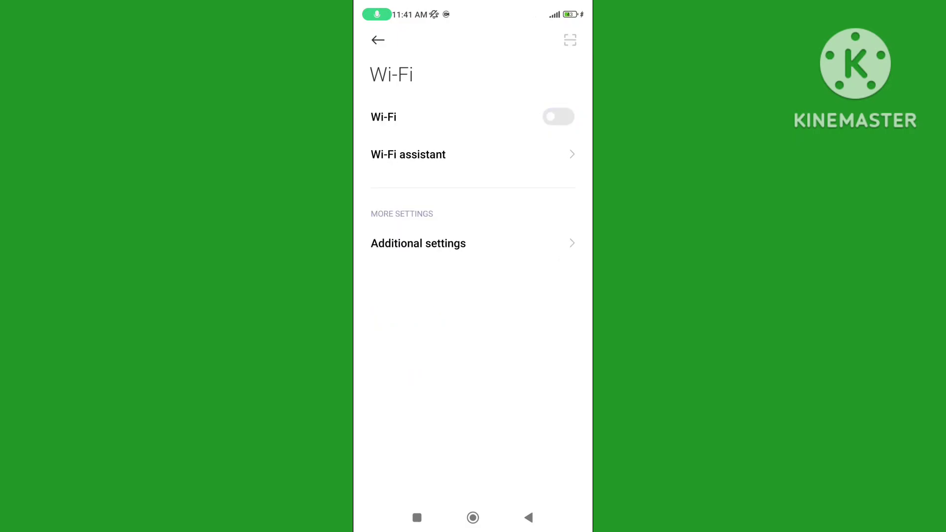
pyautogui.click(557, 116)
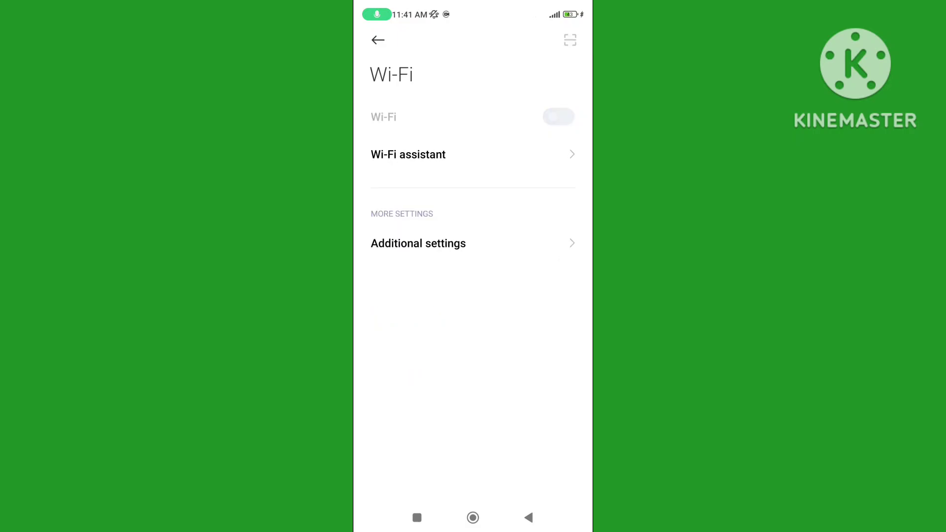
pyautogui.click(557, 117)
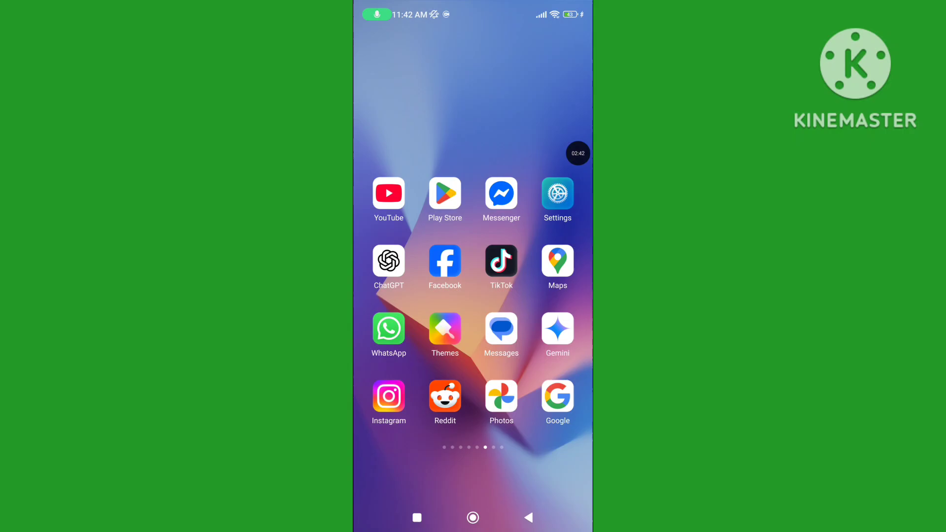
pyautogui.click(500, 194)
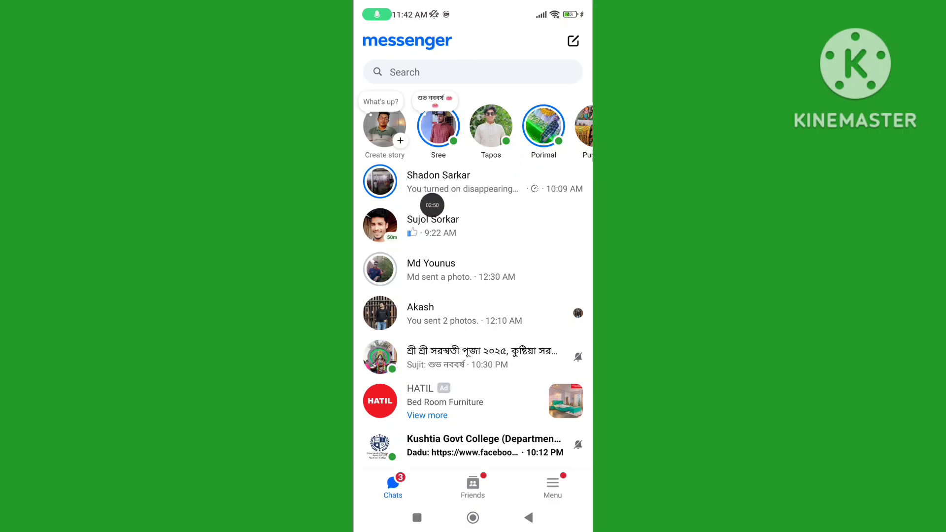
pyautogui.click(438, 181)
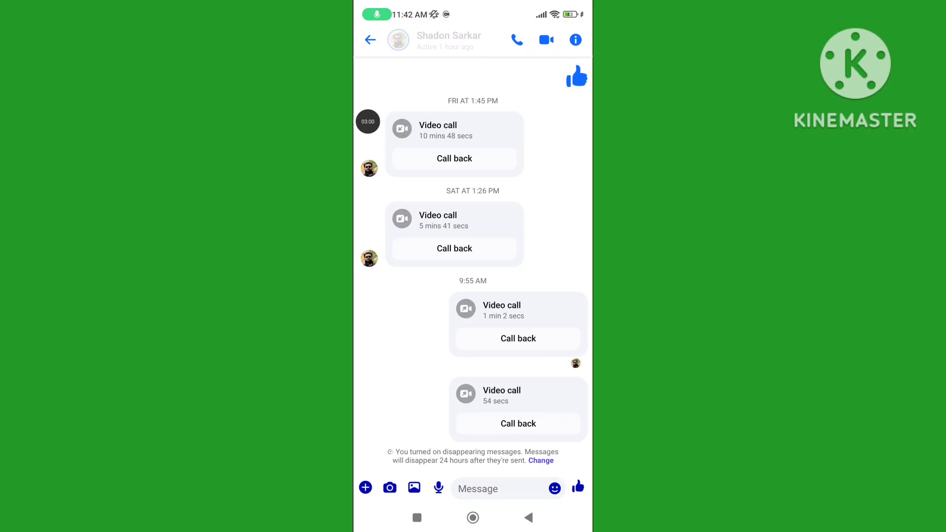
pyautogui.click(575, 39)
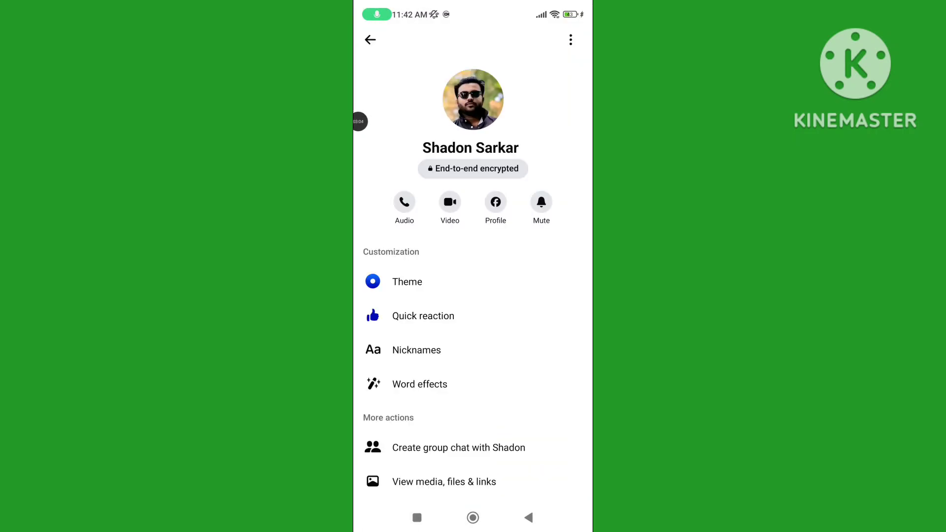
pyautogui.scroll(-3)
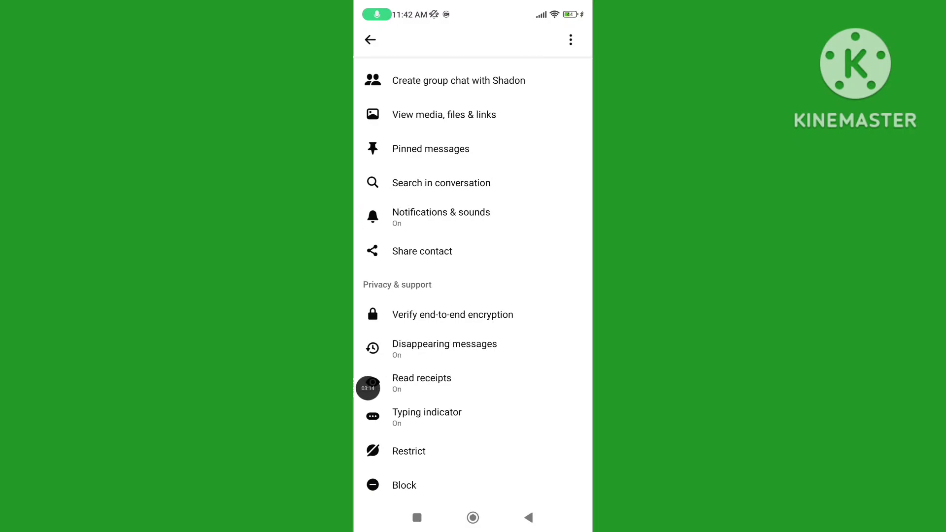
pyautogui.click(445, 349)
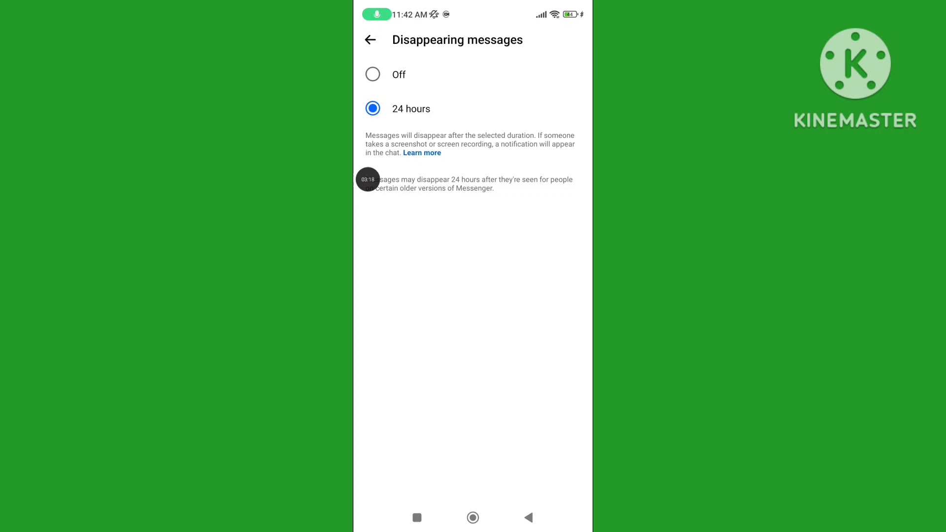
pyautogui.click(372, 75)
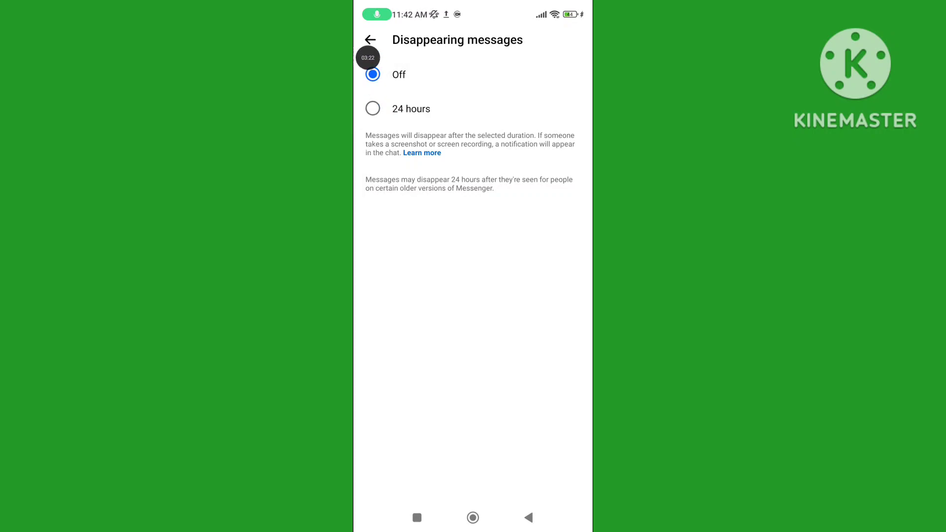
pyautogui.click(370, 39)
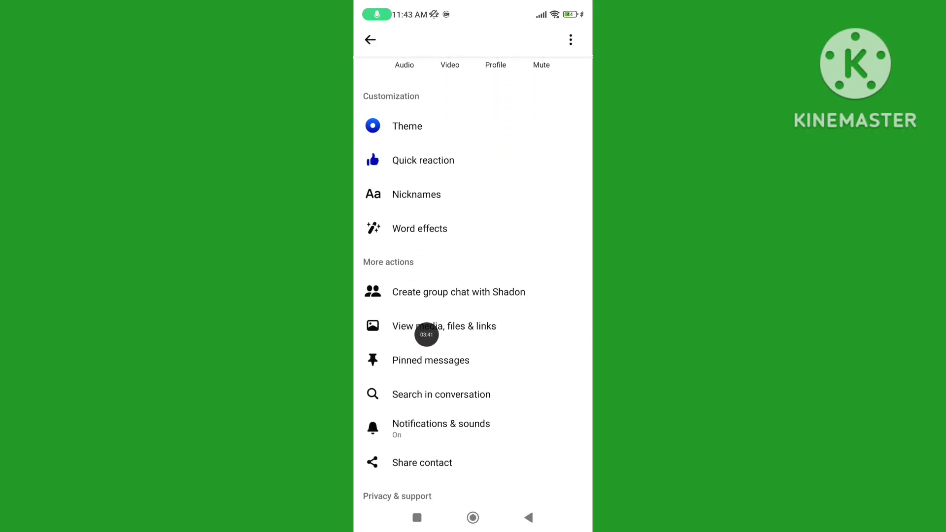
pyautogui.click(444, 325)
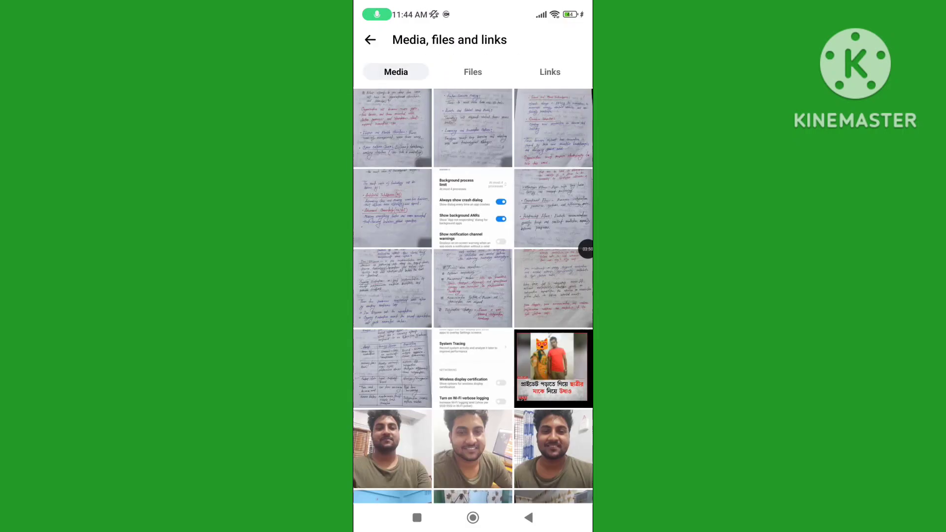